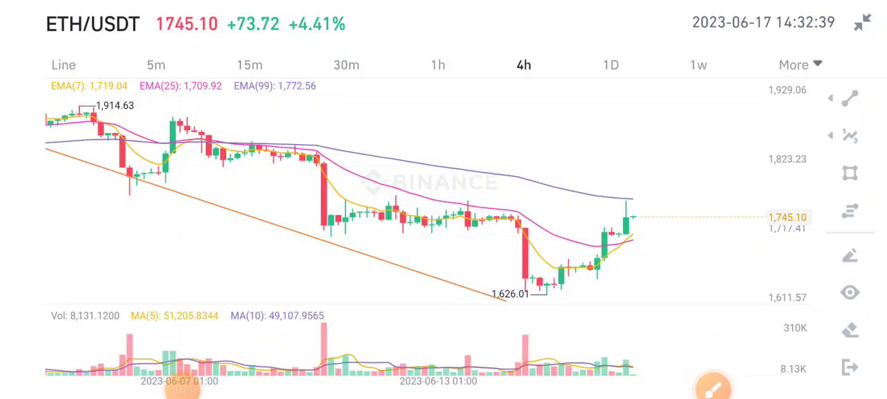
# - Place a horizontal resistance line across the ETH/USDT chart, level with the latest candle high
pyautogui.click(849, 98)
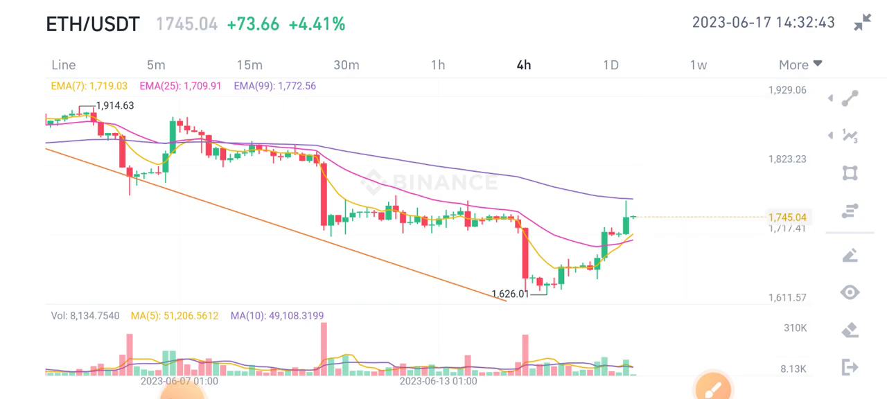
pyautogui.click(849, 98)
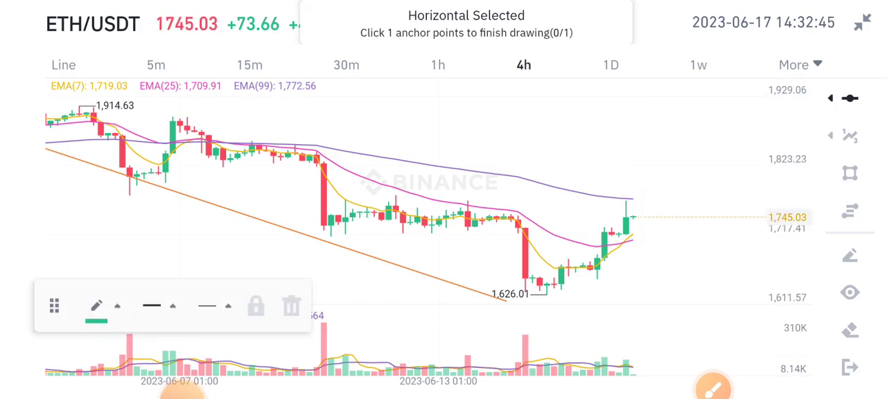
pyautogui.click(464, 202)
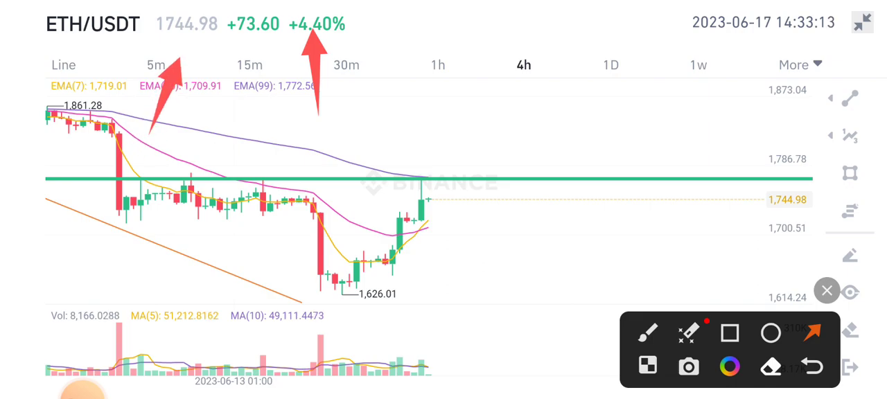
# - Clear the red arrows and sketch a red freehand curve partly circling the breakout candles
pyautogui.click(353, 149)
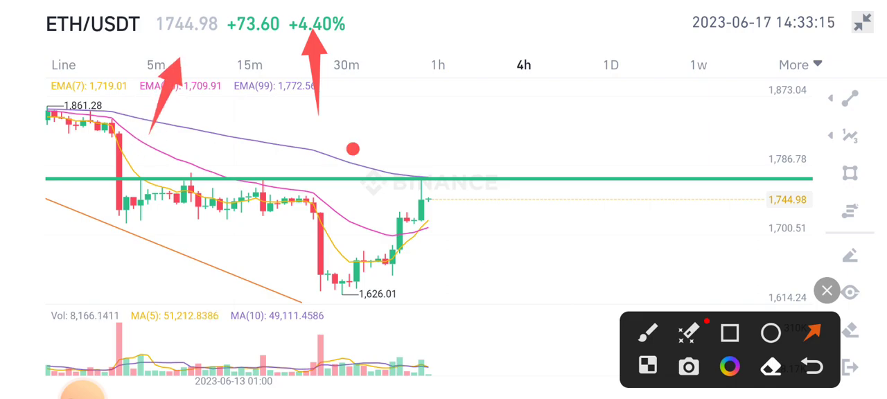
pyautogui.moveTo(352, 149); pyautogui.dragTo(405, 201)
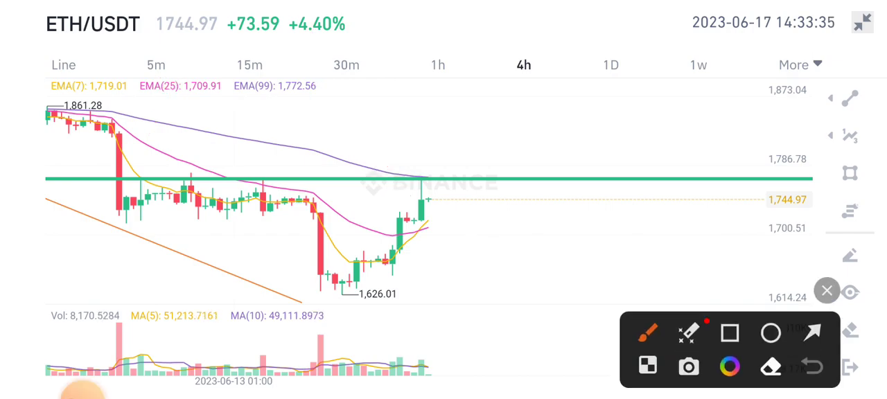
pyautogui.moveTo(440, 142); pyautogui.dragTo(391, 221)
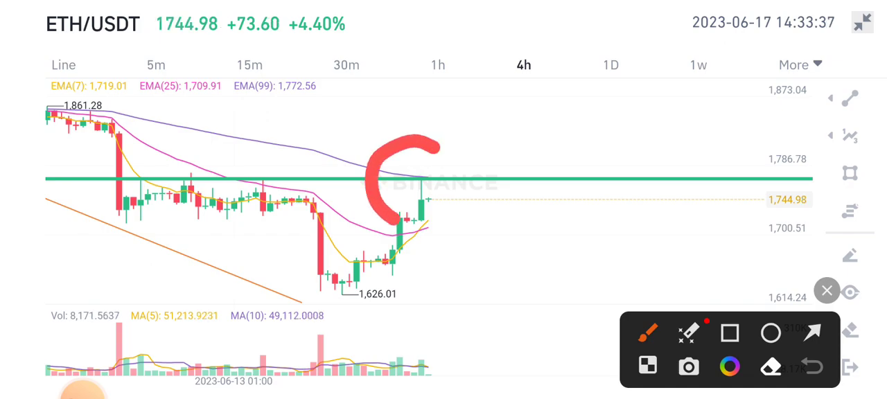